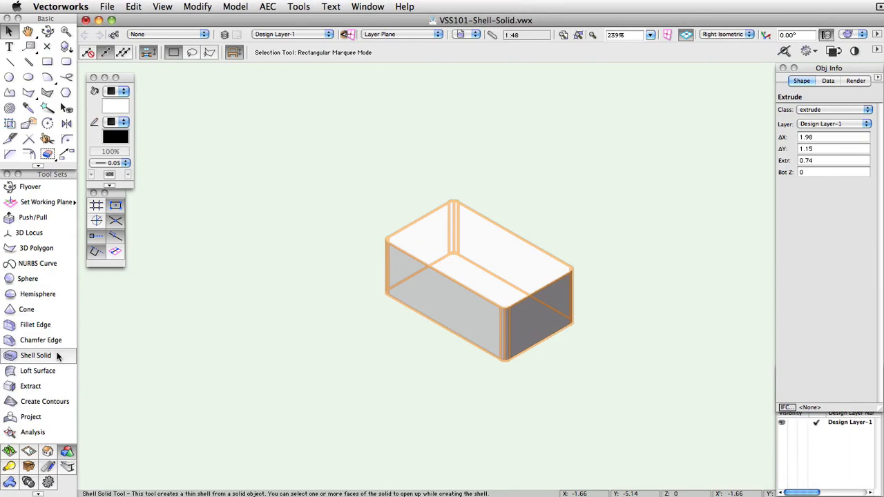
{"action": "mouse_move", "coordinate": [36, 354]}
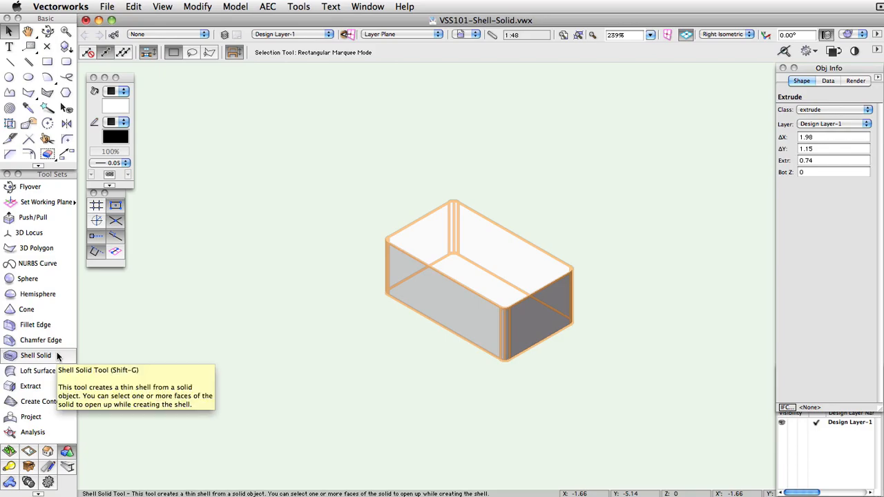
- Activate the Shell Solid tool from the 3D Modeling tool set with thickness 0.11
{"action": "left_click", "coordinate": [36, 355]}
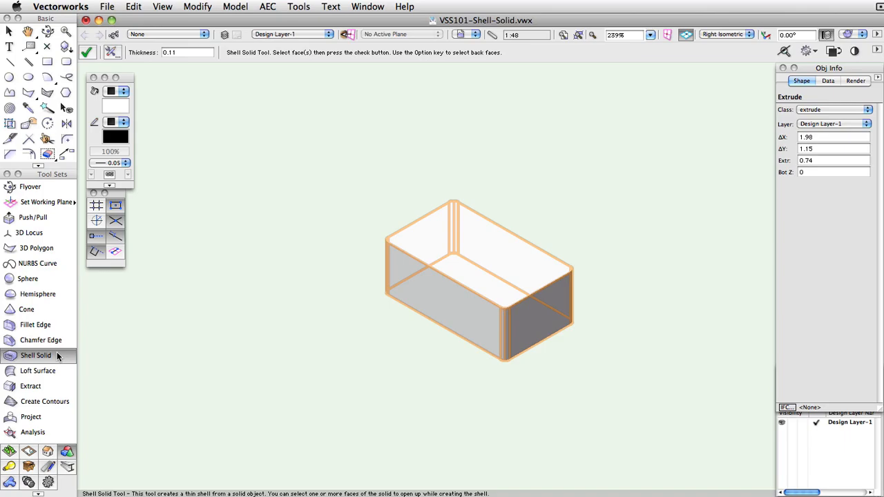
{"action": "mouse_move", "coordinate": [58, 354]}
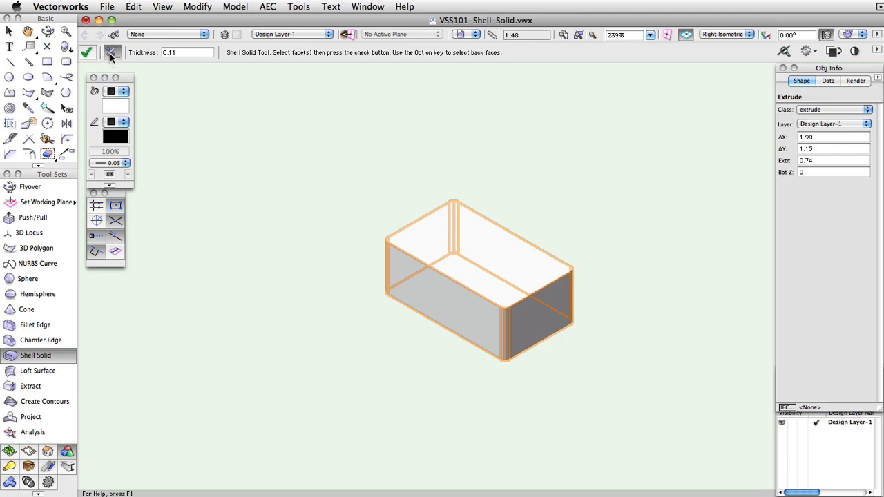
{"action": "left_click", "coordinate": [111, 52]}
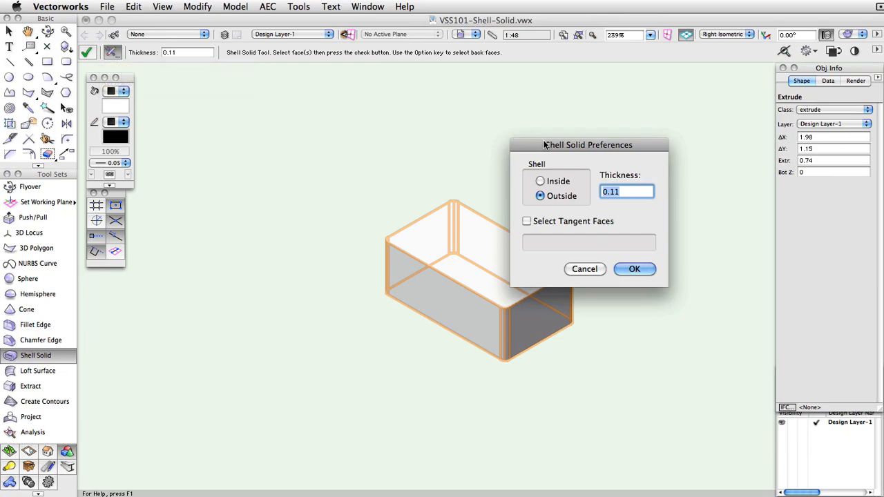
{"action": "left_click_drag", "start_coordinate": [588, 145], "coordinate": [520, 173]}
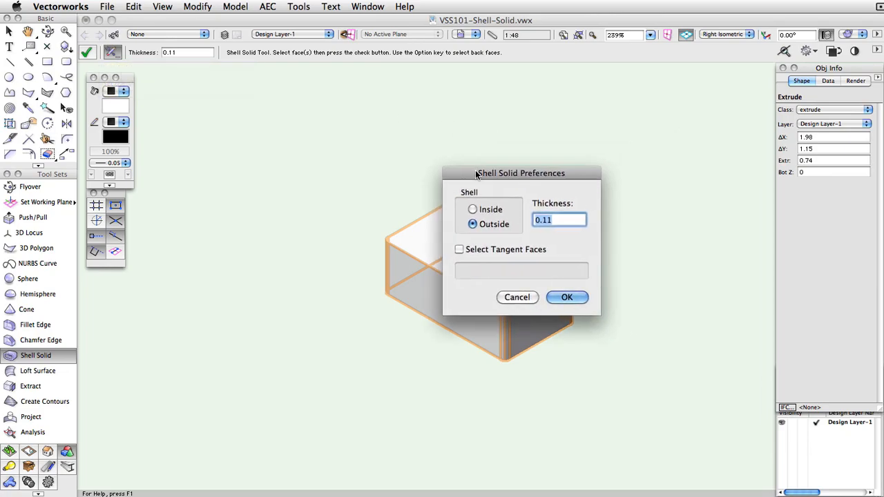
{"action": "left_click", "coordinate": [473, 210]}
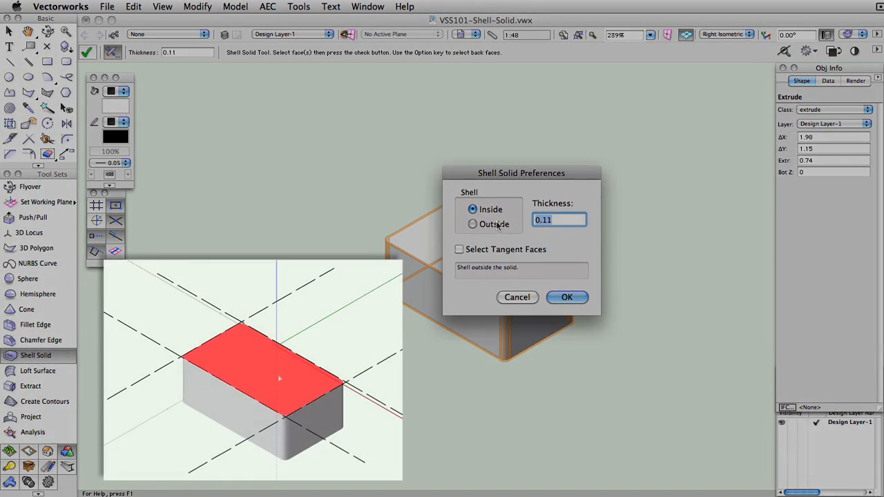
{"action": "left_click", "coordinate": [472, 224]}
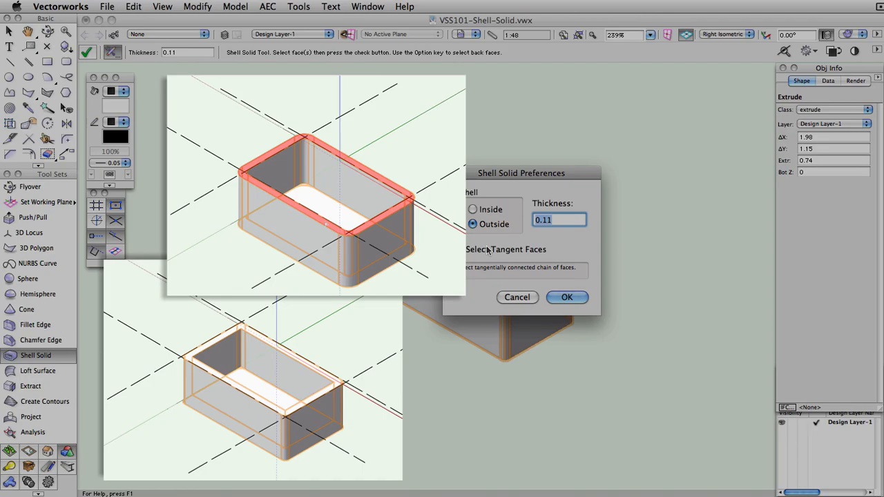
{"action": "left_click", "coordinate": [458, 249]}
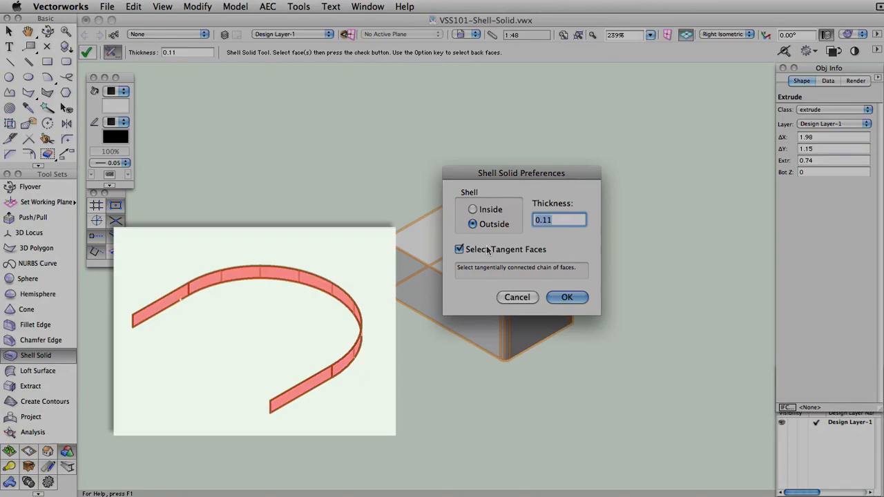
{"action": "left_click", "coordinate": [459, 249]}
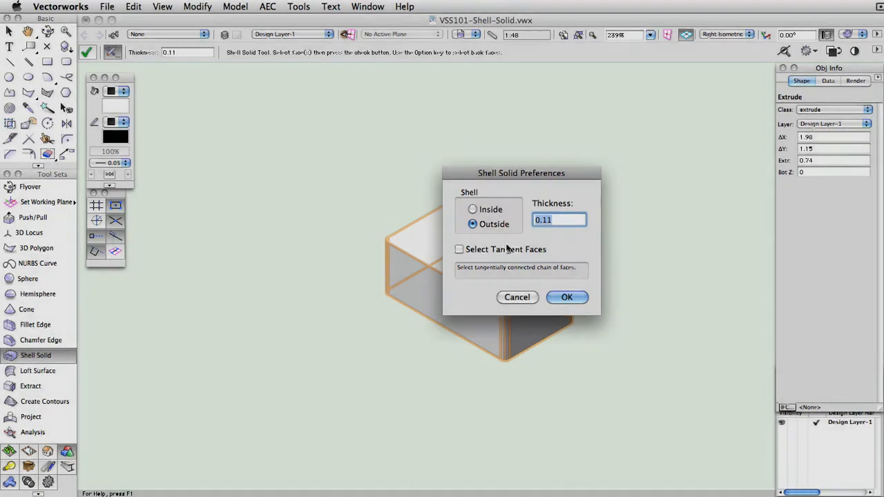
{"action": "left_click", "coordinate": [566, 297]}
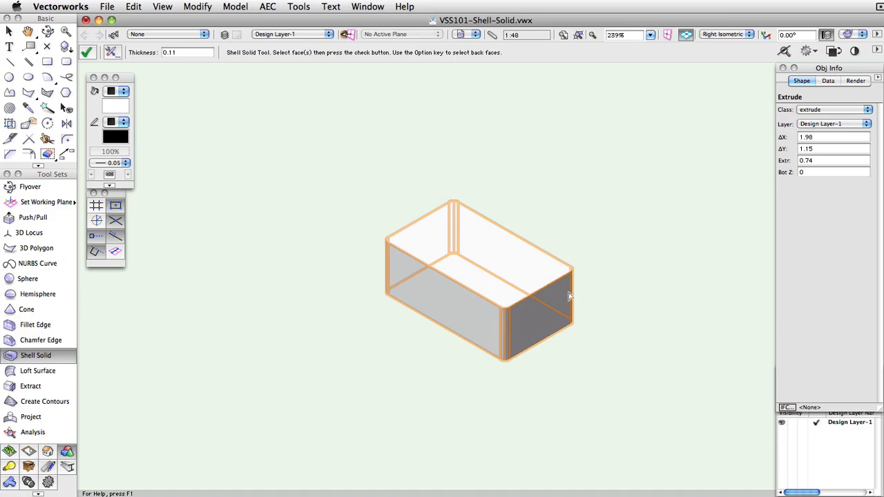
- Select the box's top face, preview back-face picking, and create the 0.11-thick open-topped shell
{"action": "left_click", "coordinate": [538, 315]}
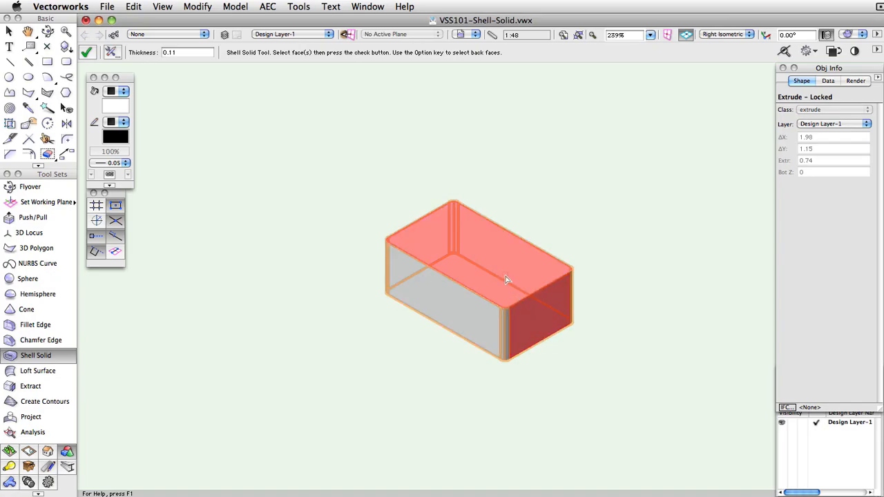
{"action": "key", "text": "shift"}
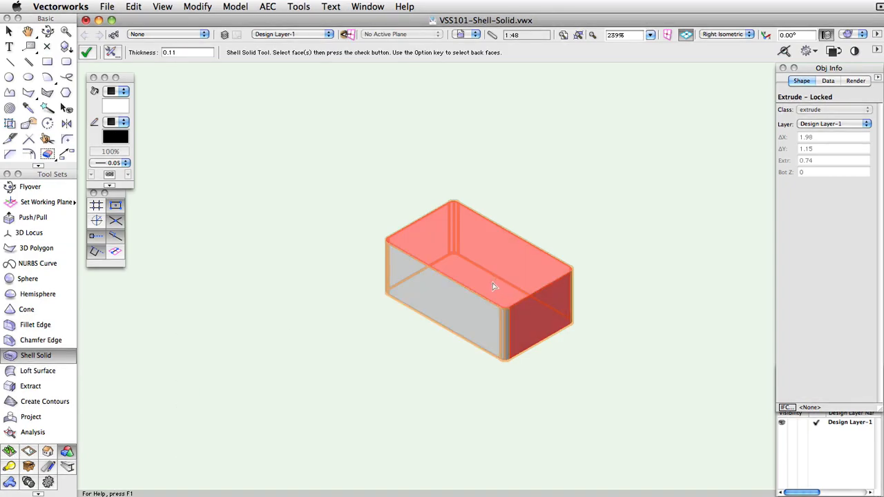
{"action": "key", "text": "alt"}
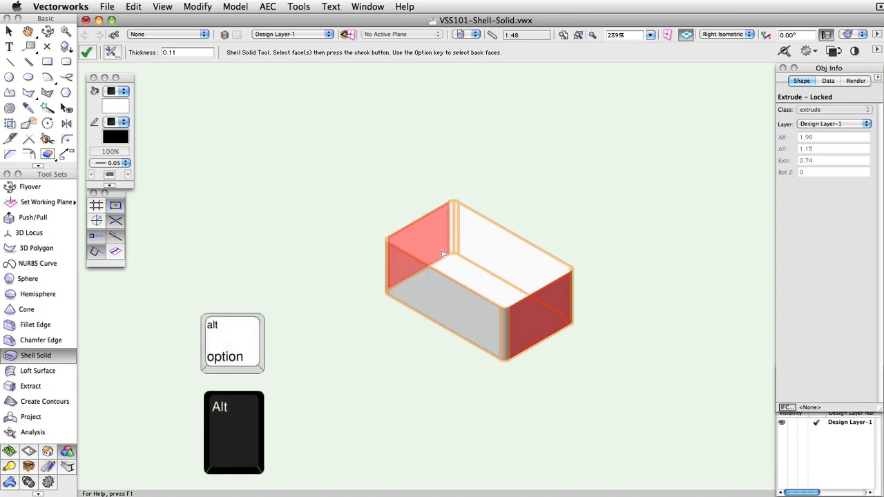
{"action": "key", "text": "alt"}
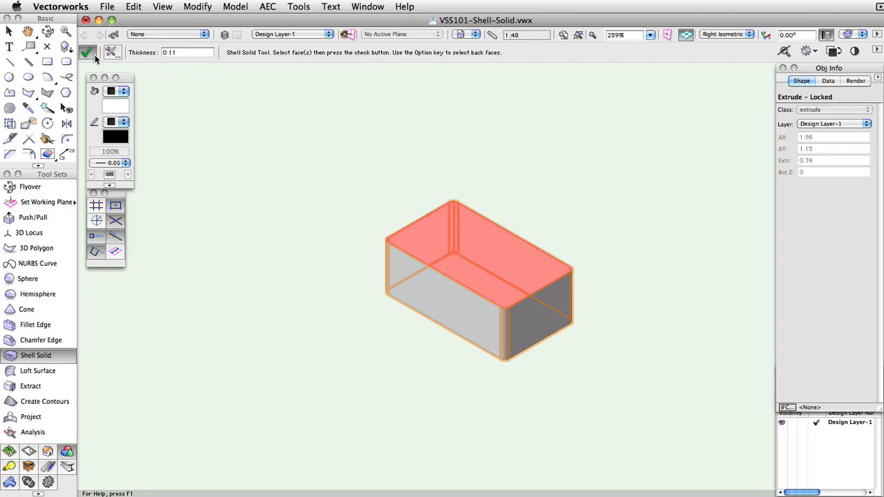
{"action": "left_click", "coordinate": [87, 53]}
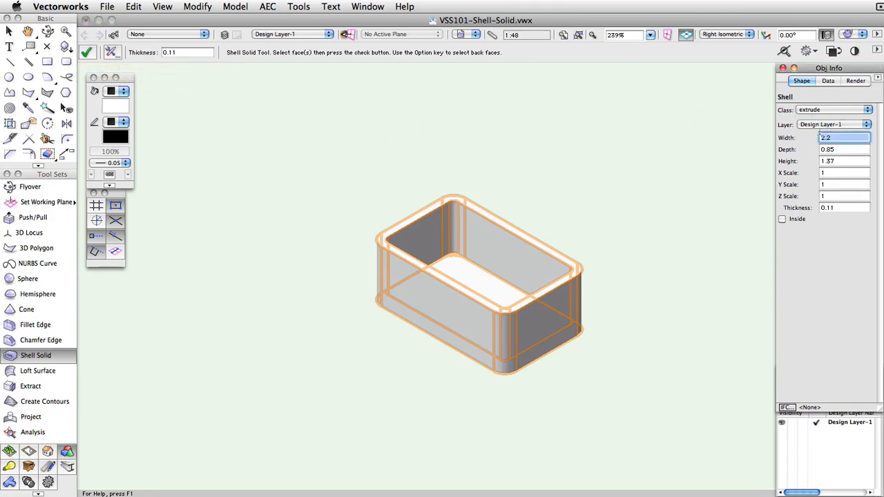
- Resize the open shell to width 2 in the Object Info palette
{"action": "type", "text": "2"}
{"action": "left_click", "coordinate": [843, 149]}
{"action": "type", "text": "1"}
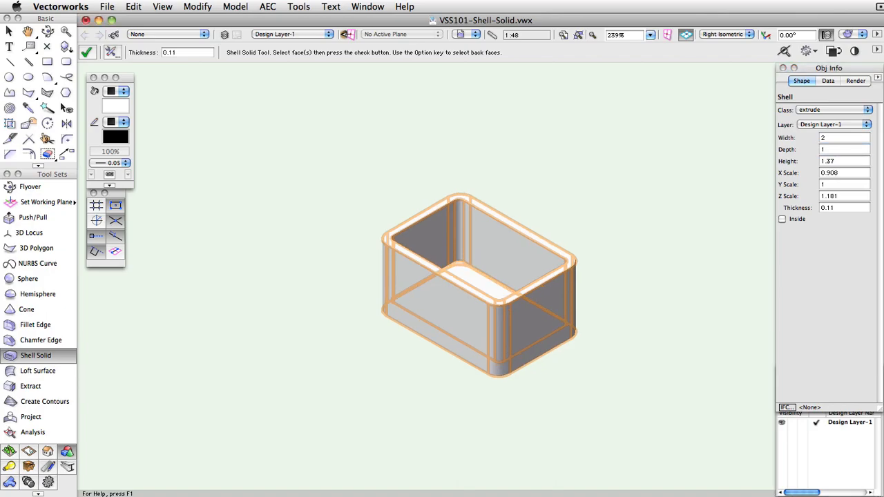
{"action": "mouse_move", "coordinate": [784, 146]}
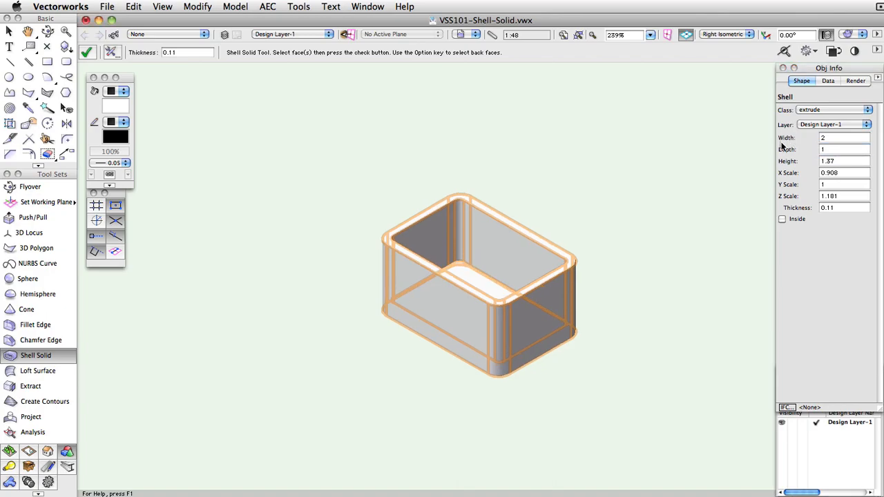
{"action": "mouse_move", "coordinate": [783, 203]}
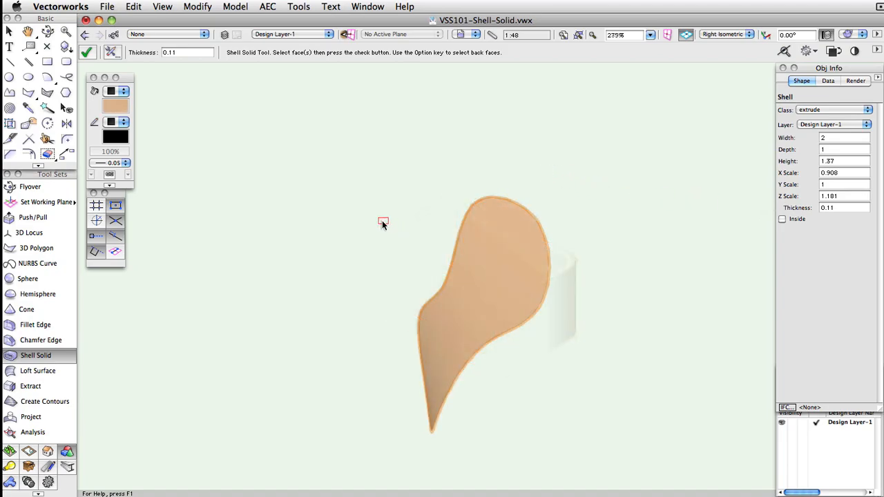
- Thicken the curved NURBS surface into a 0.11 shell solid and orbit to inspect it
{"action": "left_click", "coordinate": [469, 276]}
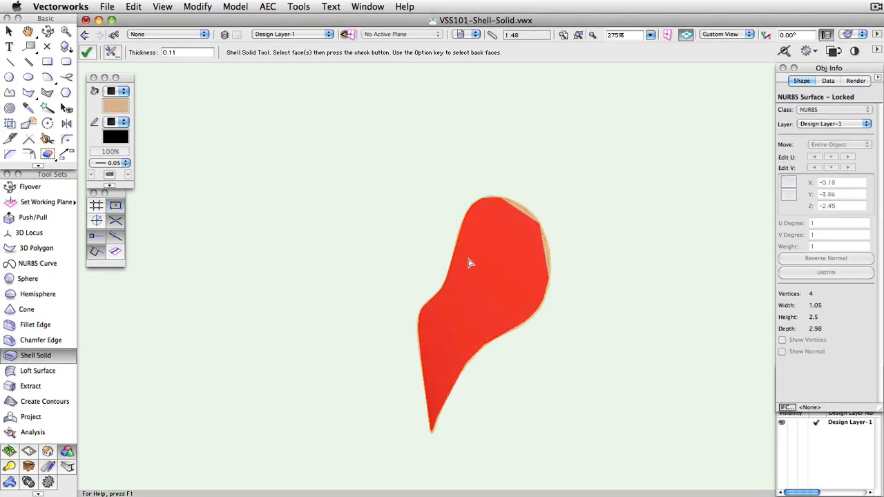
{"action": "left_click", "coordinate": [89, 52]}
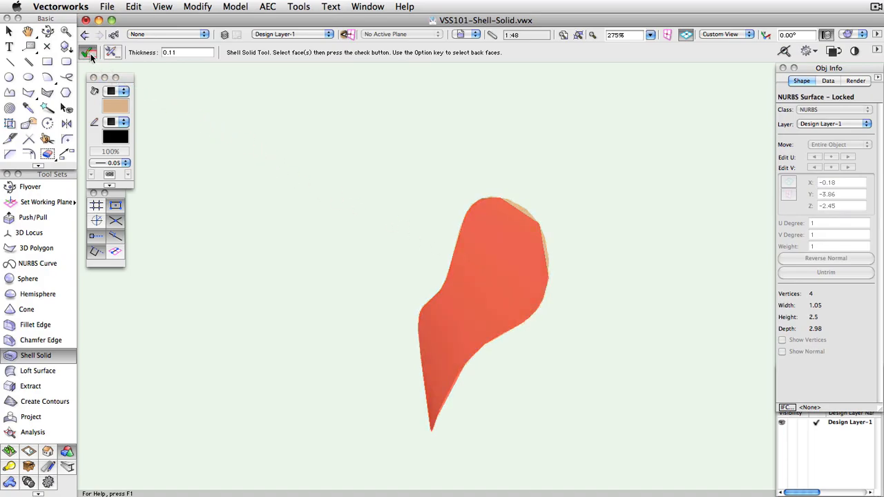
{"action": "left_click", "coordinate": [88, 53]}
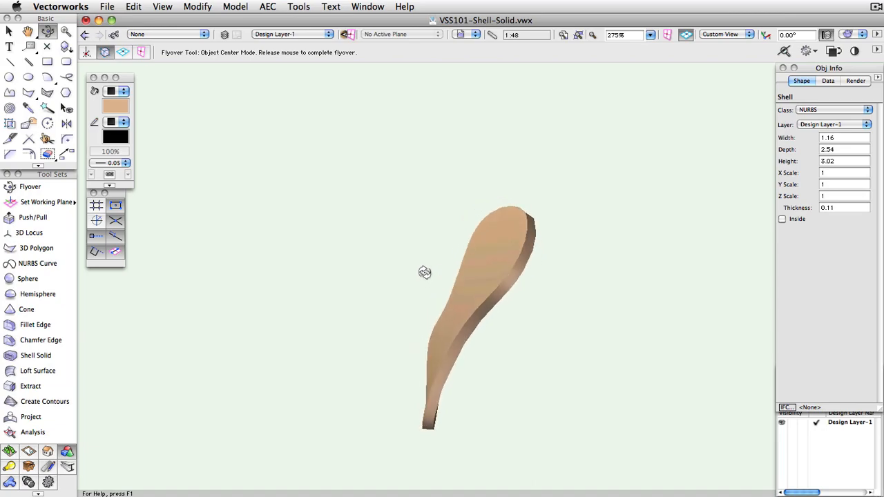
{"action": "left_click_drag", "start_coordinate": [425, 272], "coordinate": [401, 261]}
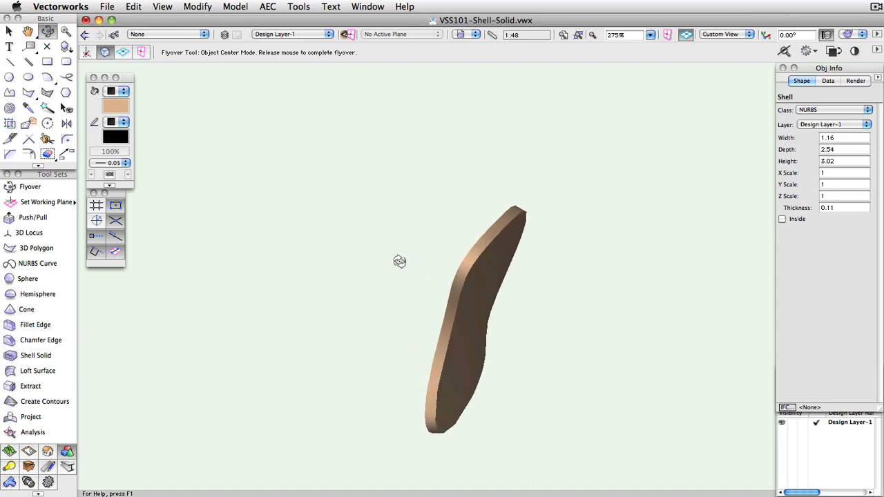